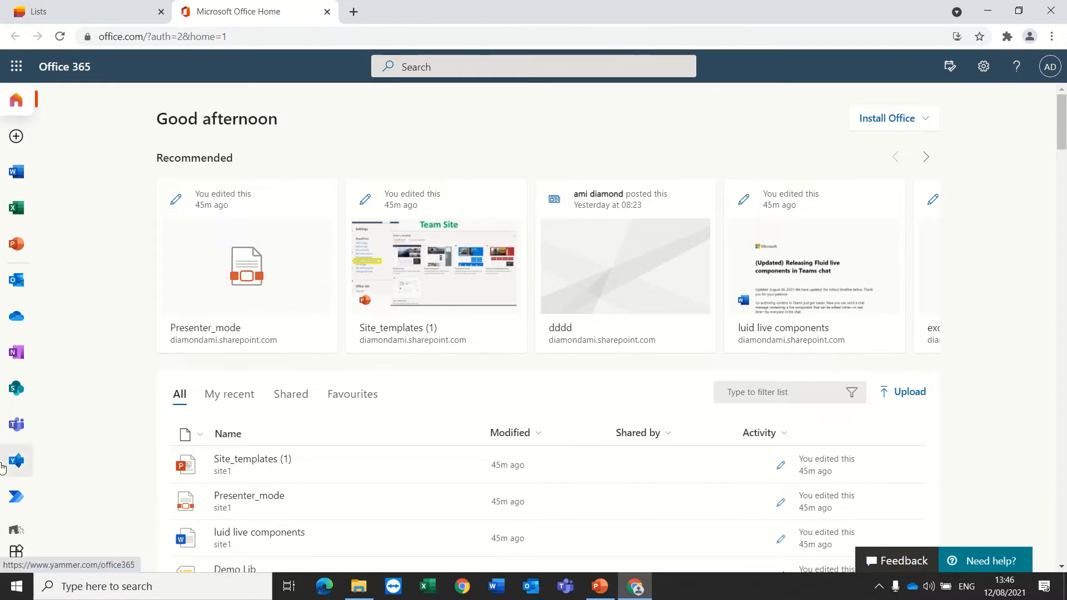
Show all Office 365 apps and launch Microsoft Lists in the browser.
{"action": "scroll", "scroll_direction": "down", "scroll_amount": 3}
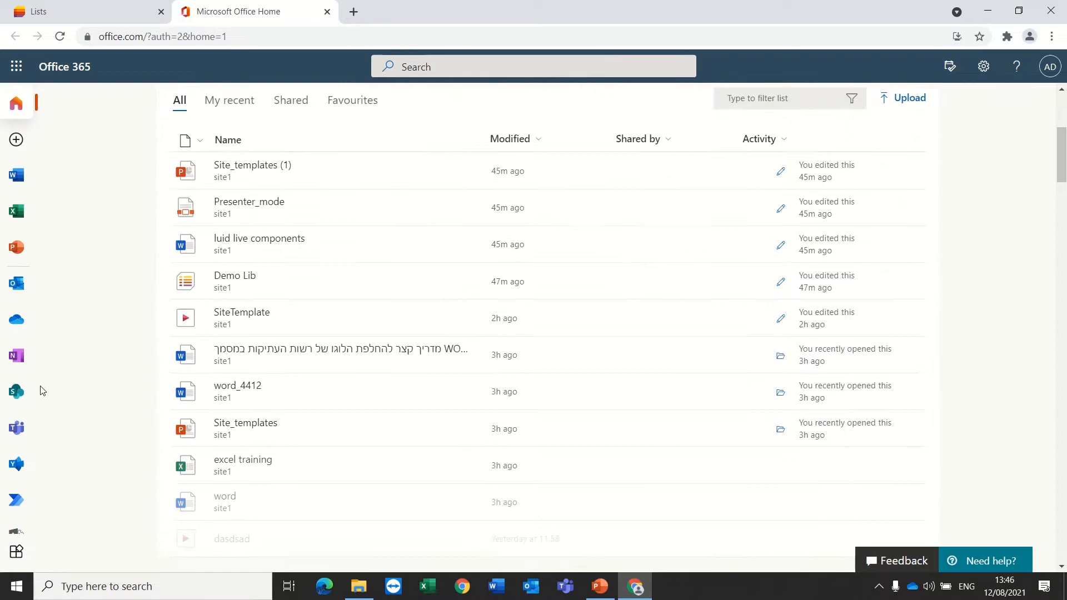
{"action": "scroll", "scroll_direction": "down", "scroll_amount": 3}
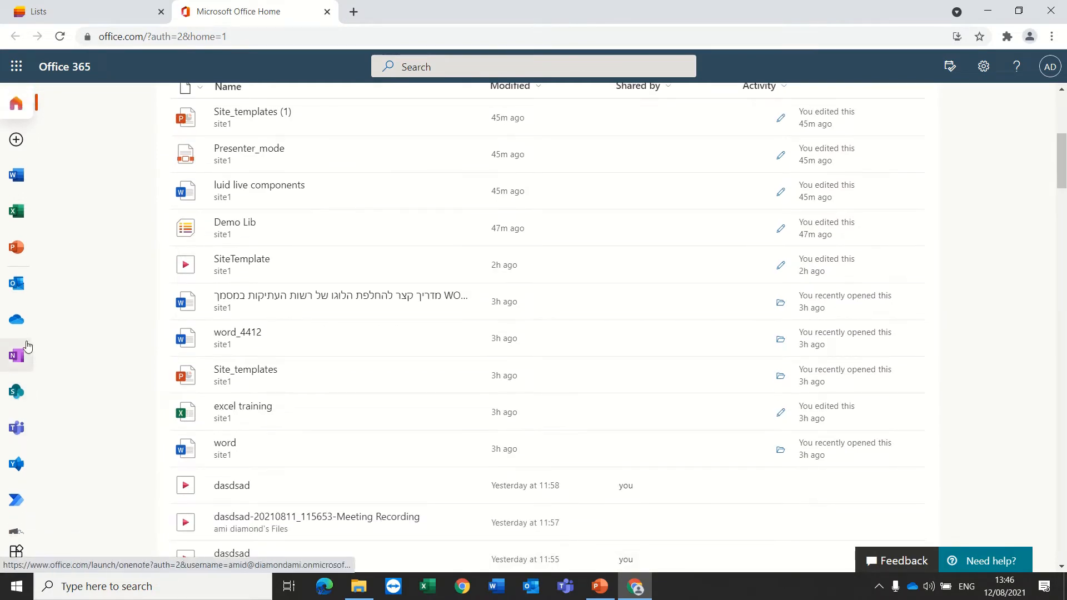
{"action": "left_click", "coordinate": [16, 551]}
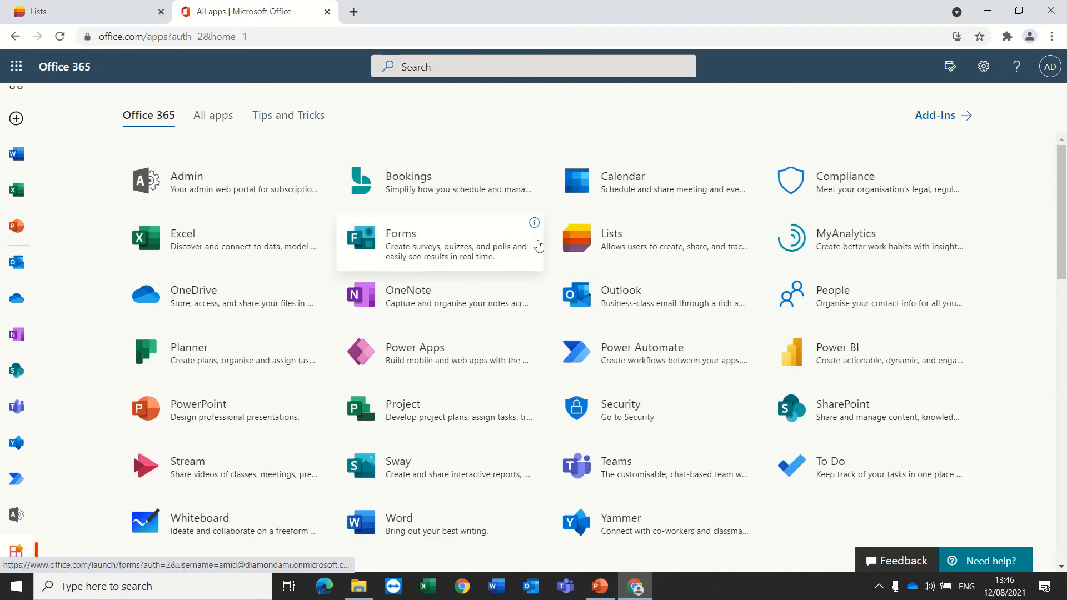
{"action": "left_click", "coordinate": [611, 238]}
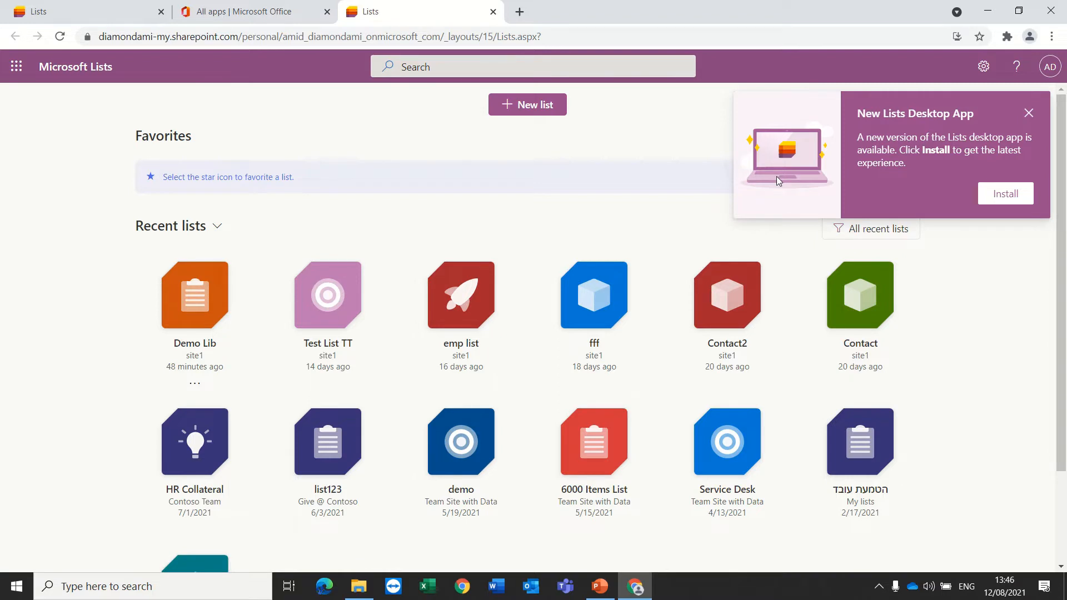
{"action": "mouse_move", "coordinate": [1040, 159]}
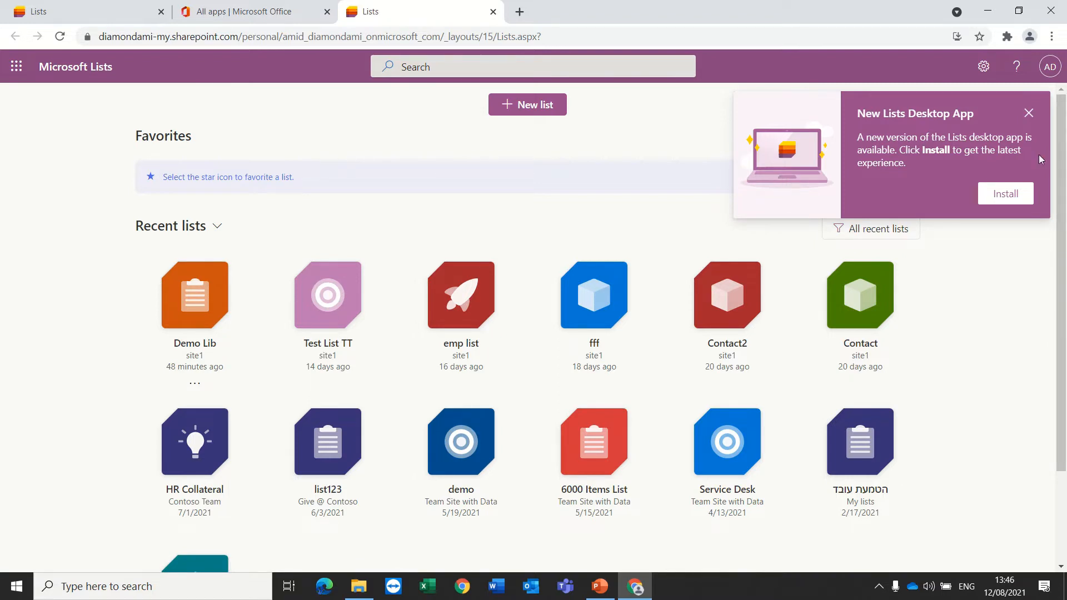
{"action": "mouse_move", "coordinate": [1005, 194]}
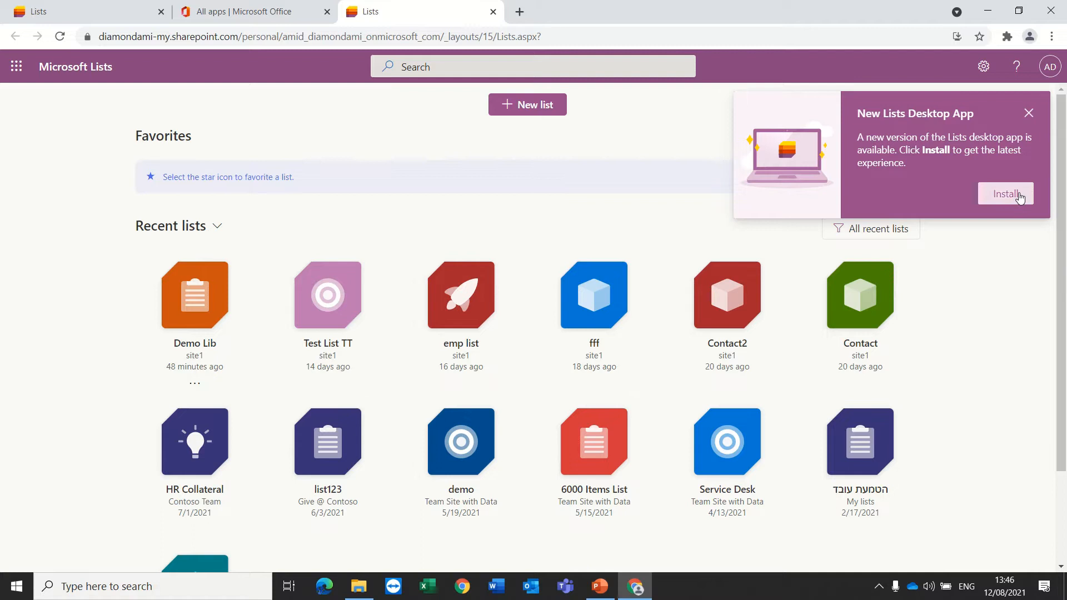
Install the new Lists desktop app from the prompt.
{"action": "left_click", "coordinate": [1006, 193]}
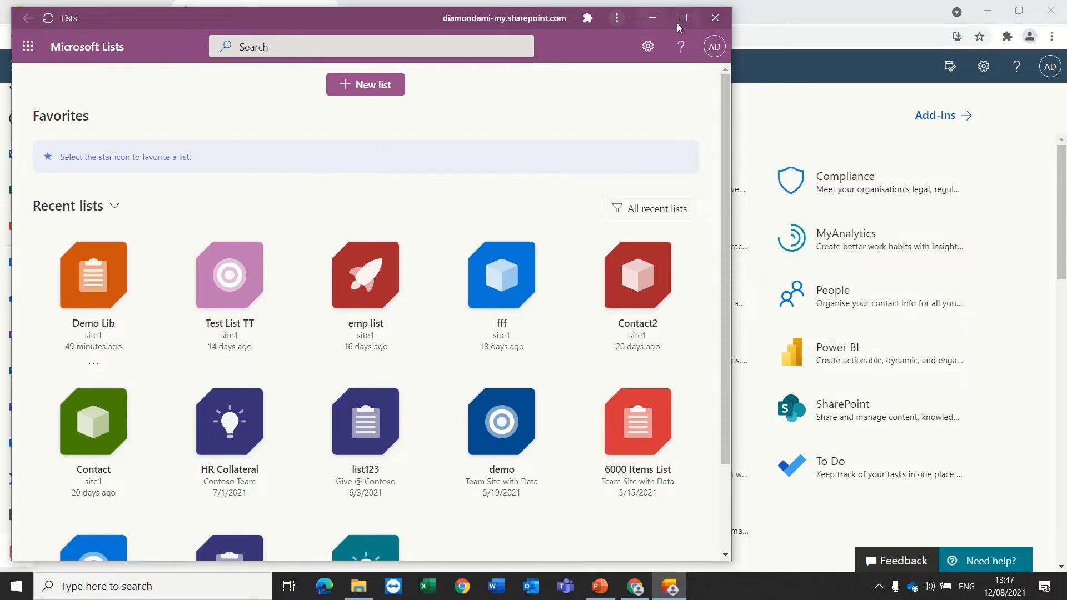
Maximise the Lists app window and check, then dismiss, the site extensions list.
{"action": "left_click", "coordinate": [683, 18]}
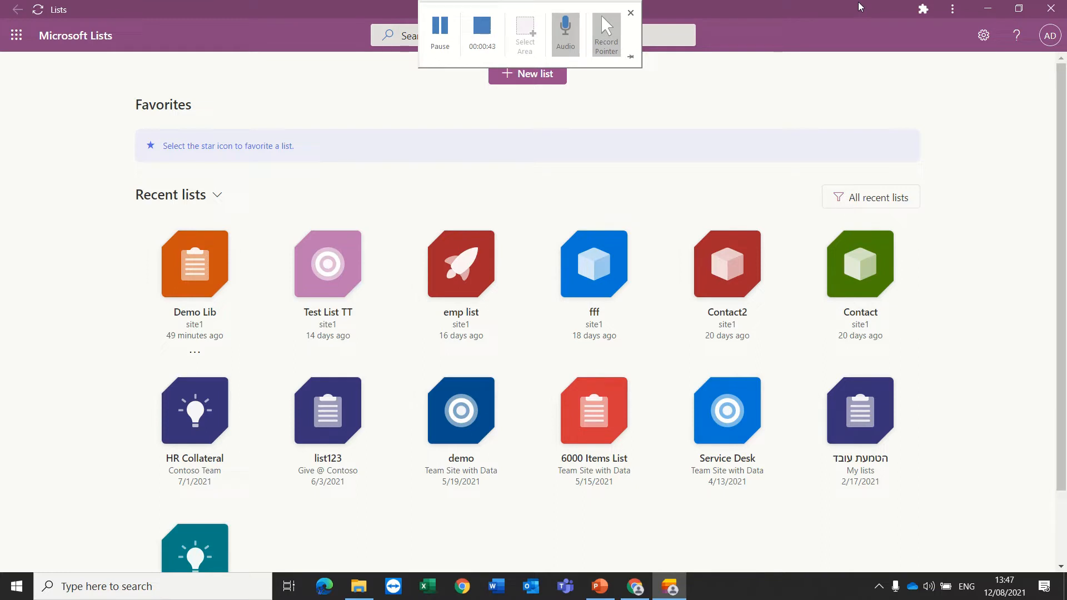
{"action": "scroll", "scroll_direction": "down", "scroll_amount": 3}
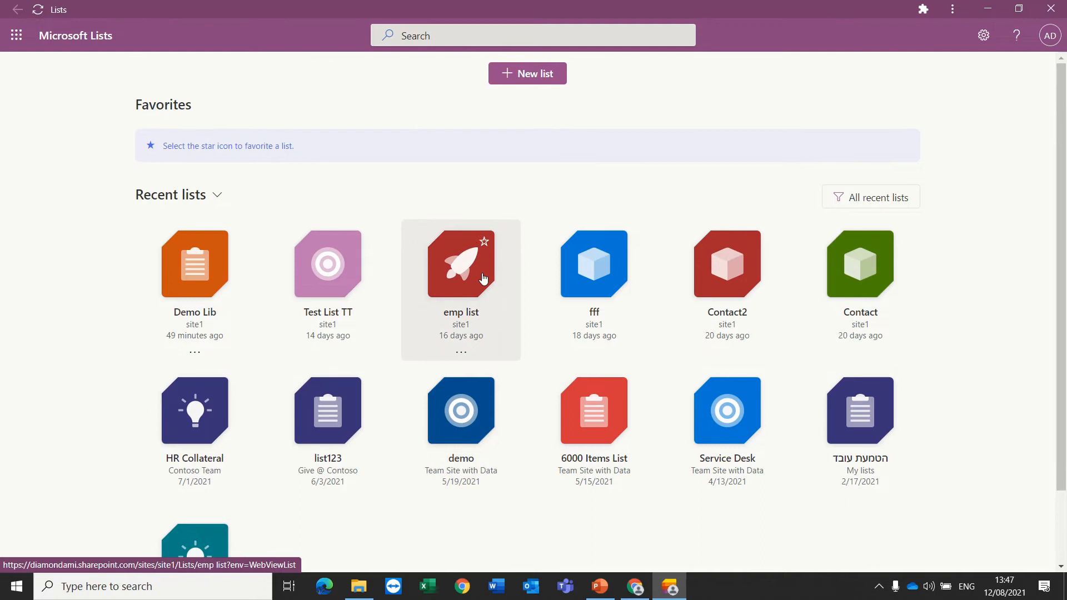
{"action": "mouse_move", "coordinate": [486, 279]}
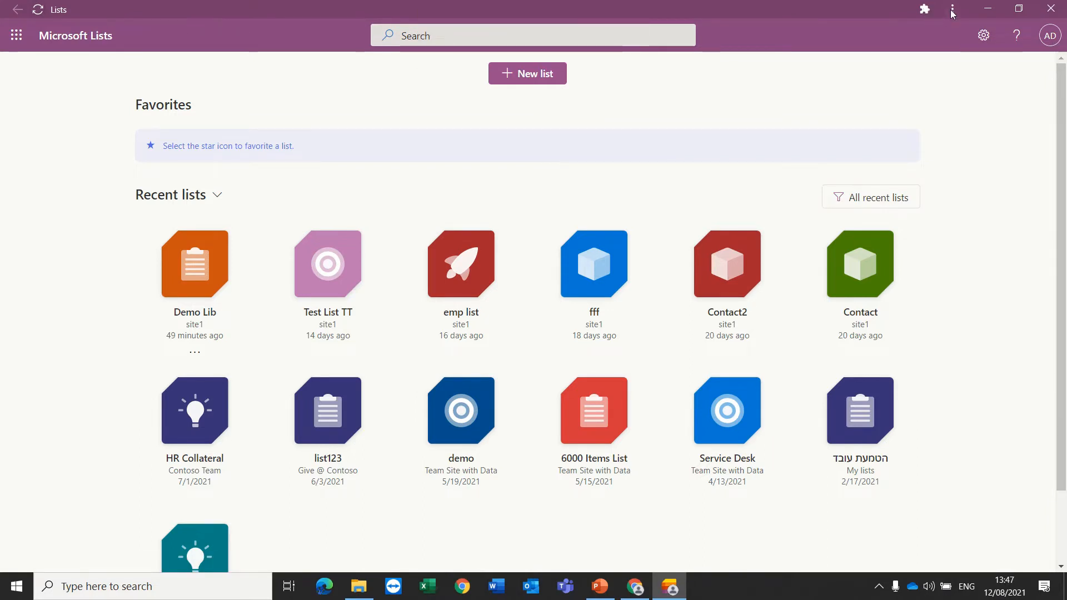
{"action": "left_click", "coordinate": [952, 10]}
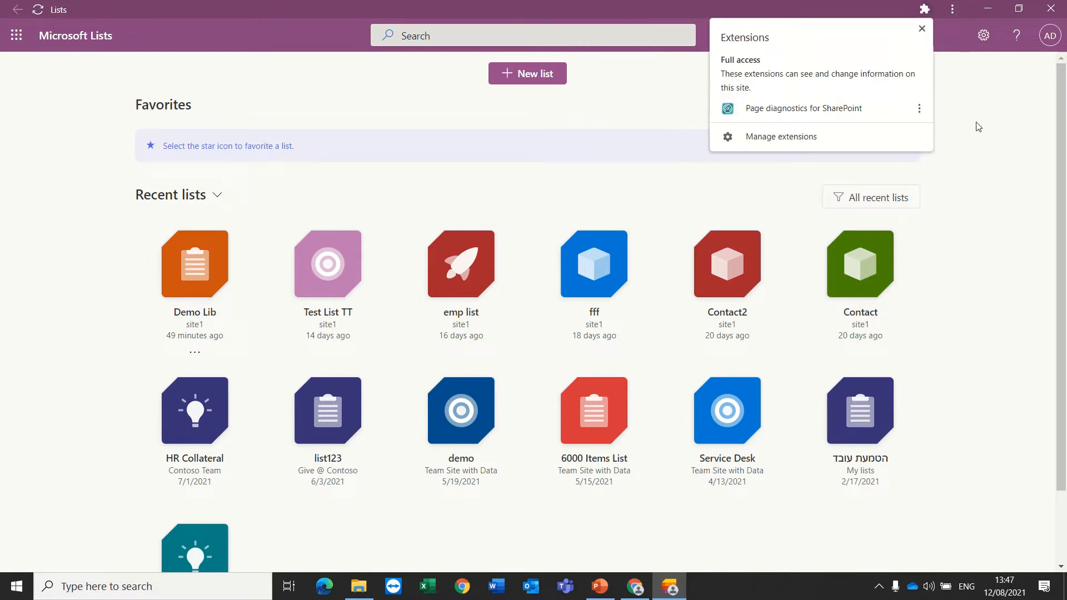
{"action": "left_click", "coordinate": [983, 36]}
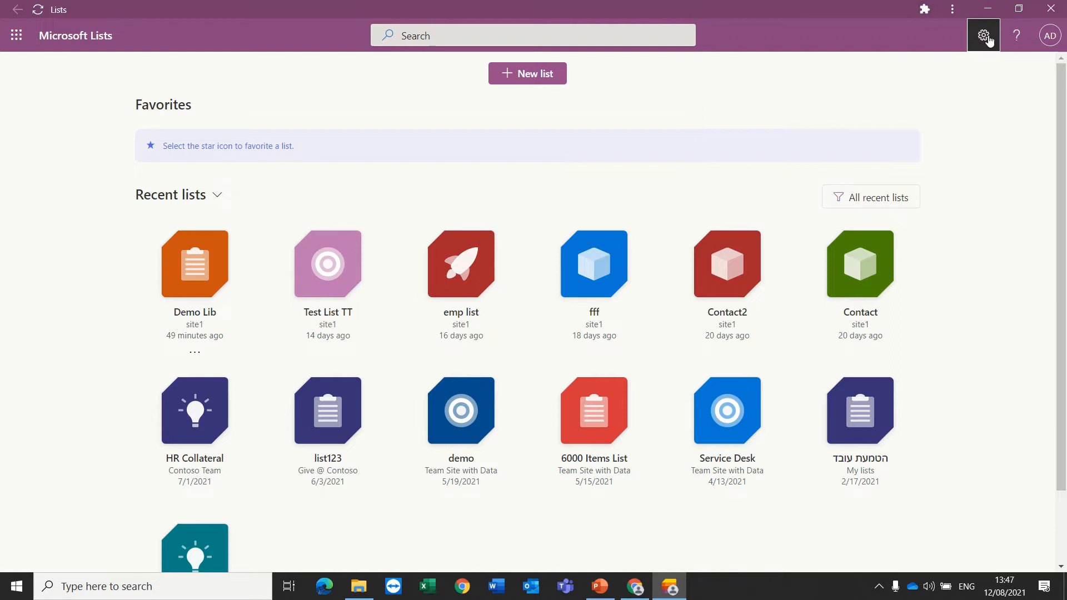
{"action": "mouse_move", "coordinate": [744, 148]}
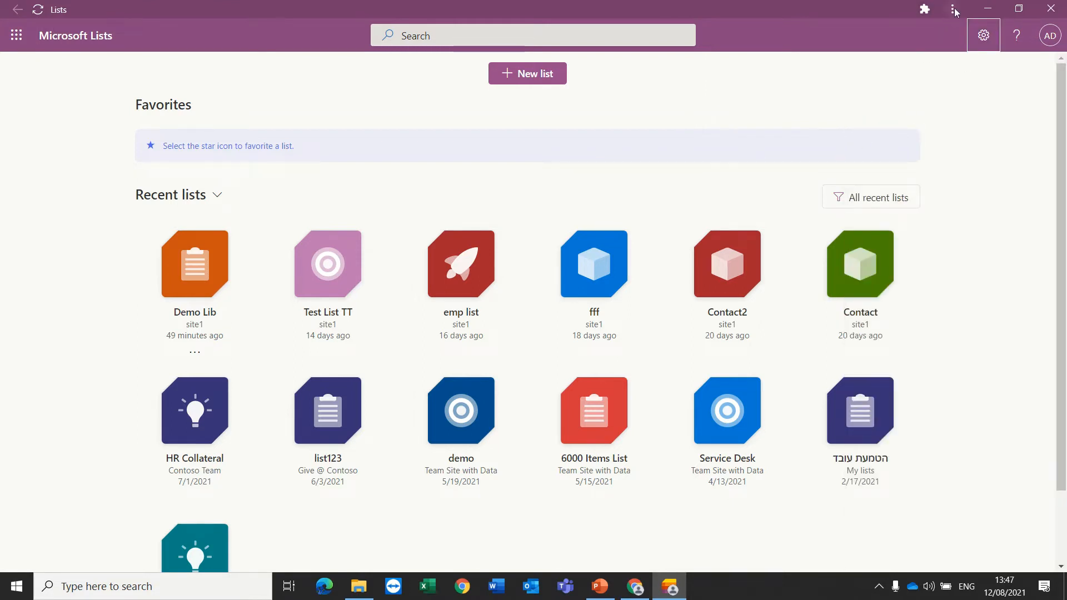
{"action": "left_click", "coordinate": [923, 10]}
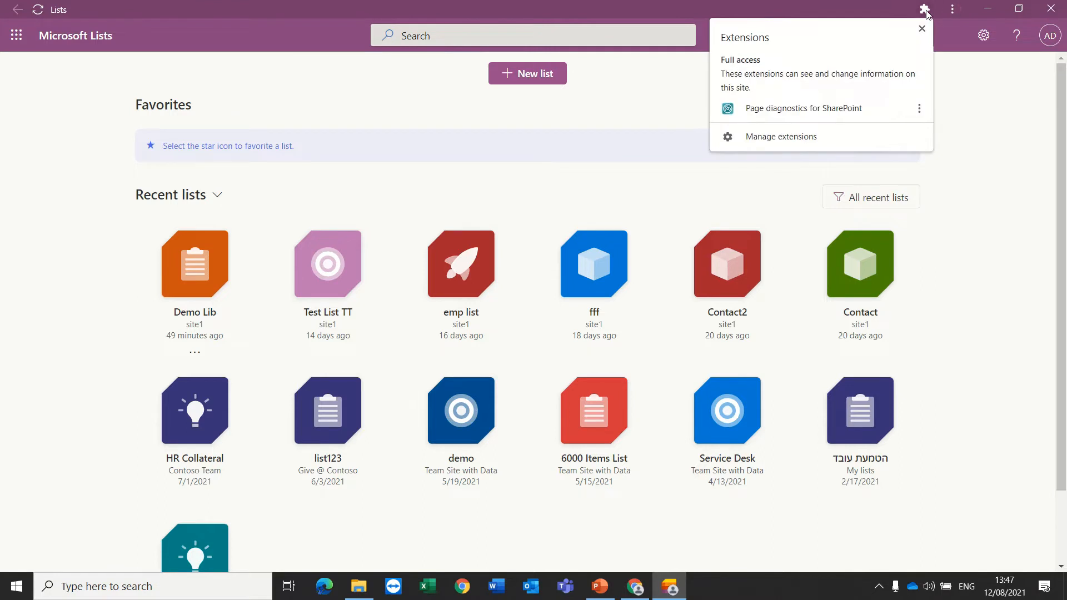
{"action": "left_click", "coordinate": [987, 135]}
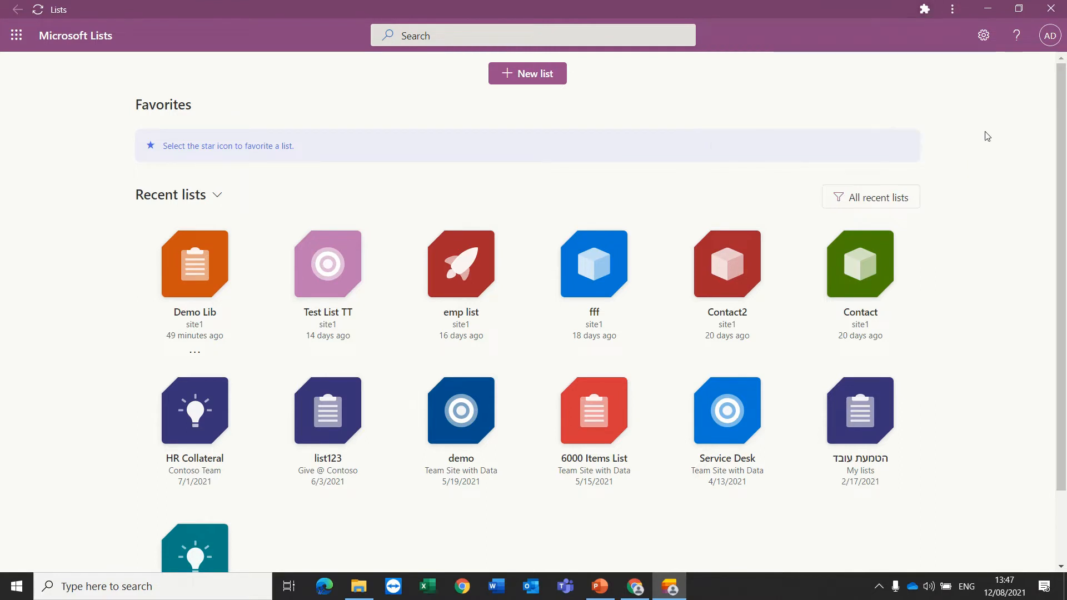
{"action": "mouse_move", "coordinate": [460, 410]}
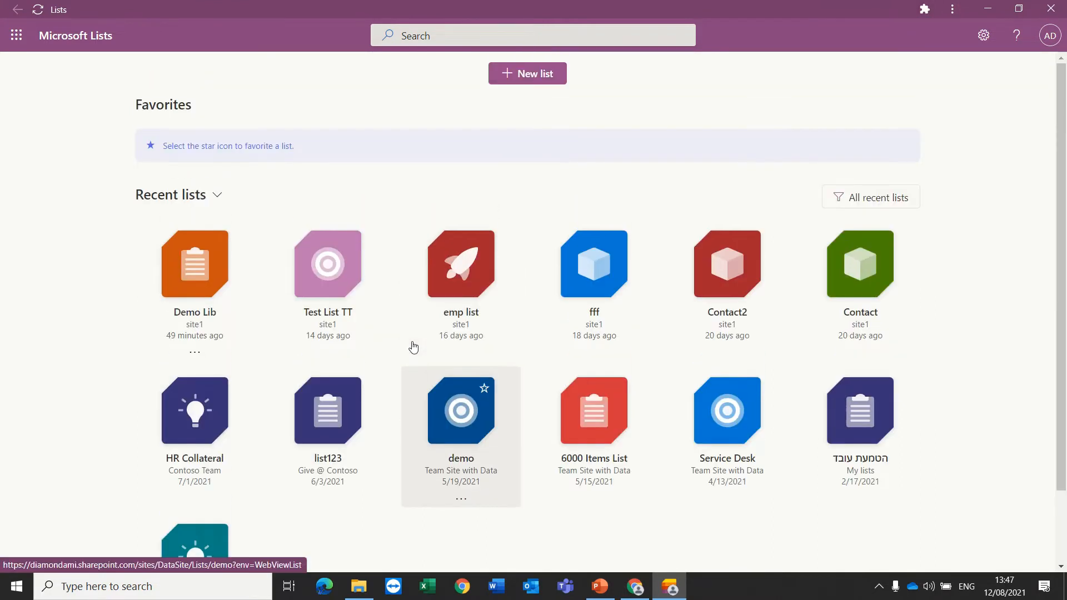
{"action": "mouse_move", "coordinate": [512, 210]}
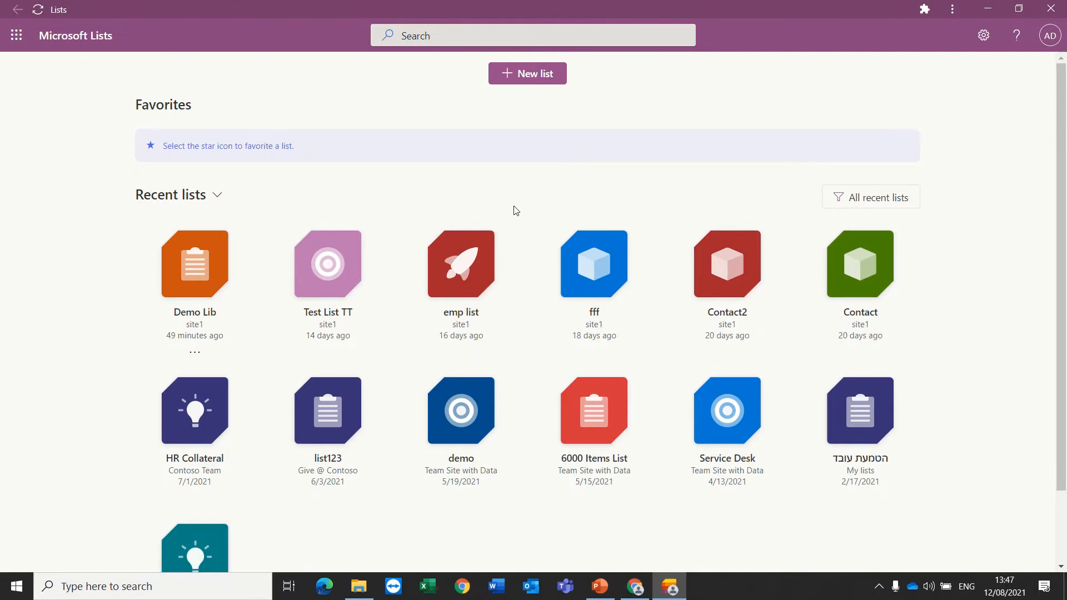
{"action": "mouse_move", "coordinate": [1053, 9]}
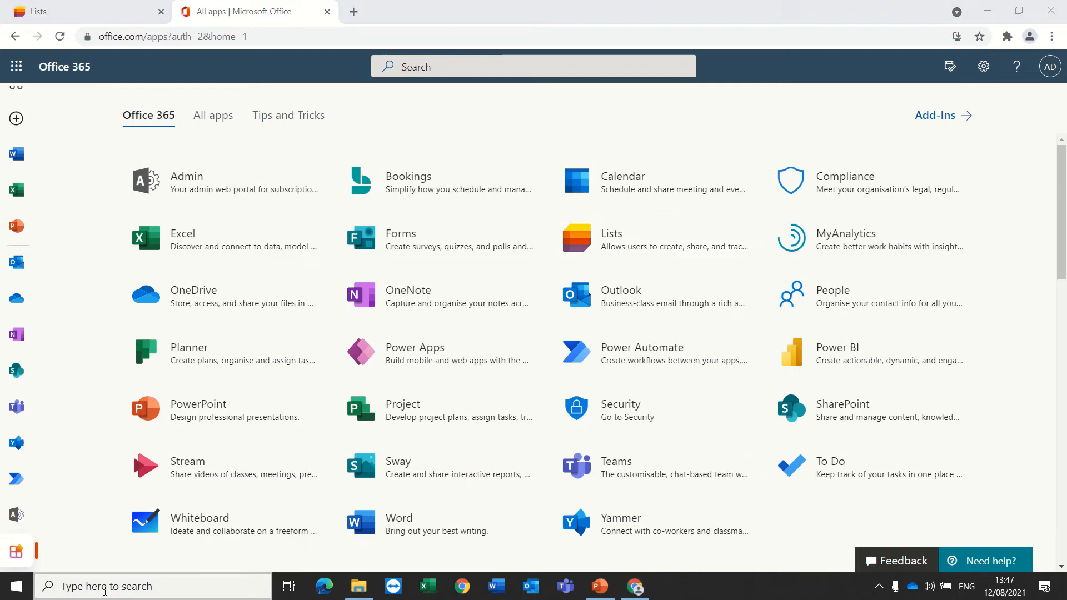
Search Windows for 'list' to find the installed Microsoft Lists app.
{"action": "type", "text": "list"}
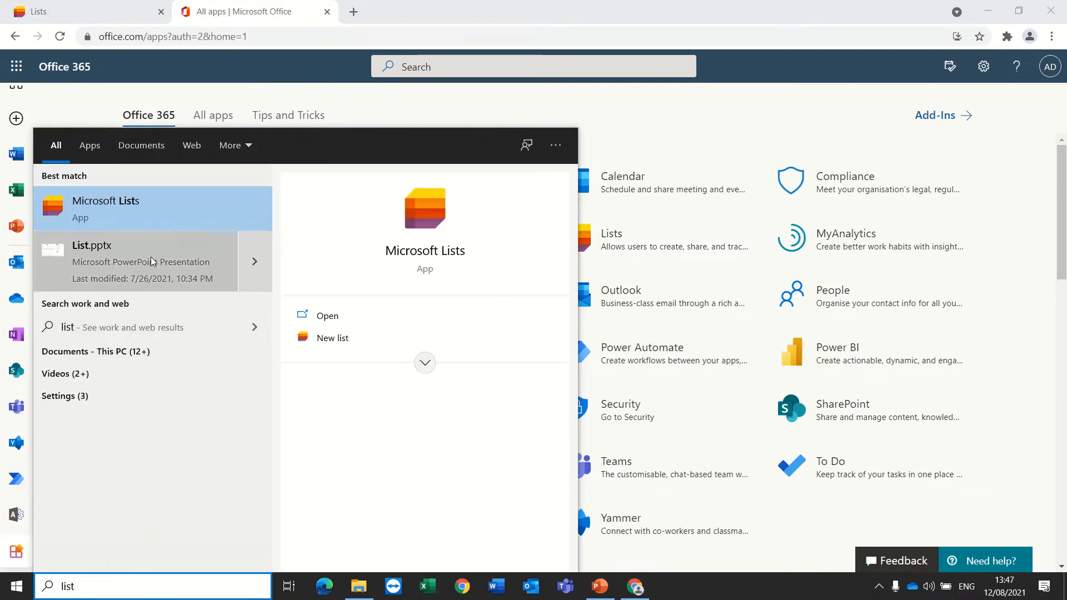
{"action": "mouse_move", "coordinate": [122, 209]}
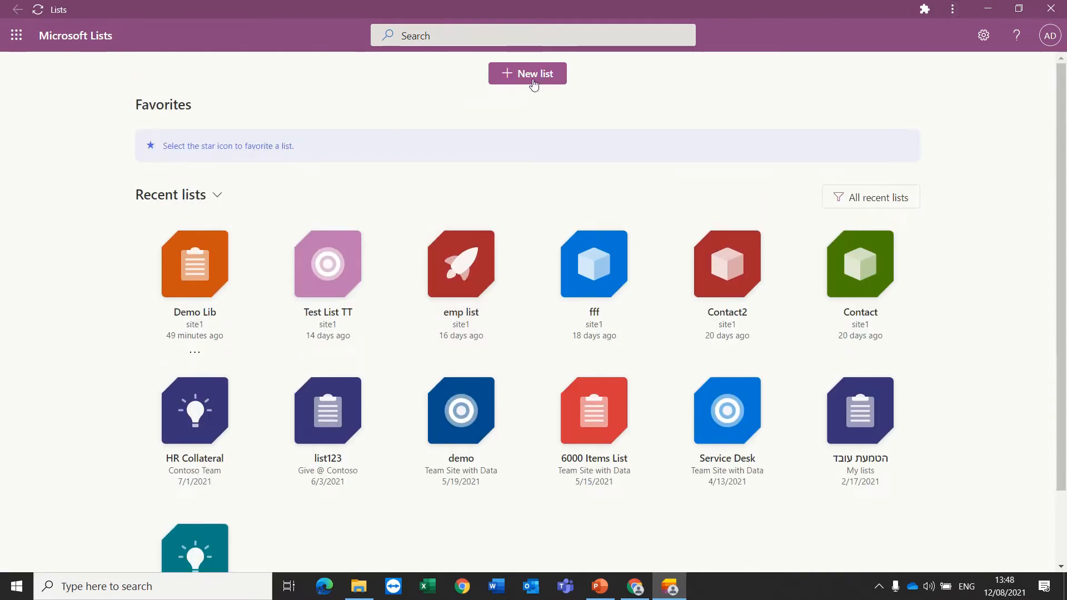
Create a blank list named list111 saved to site1.
{"action": "left_click", "coordinate": [526, 74]}
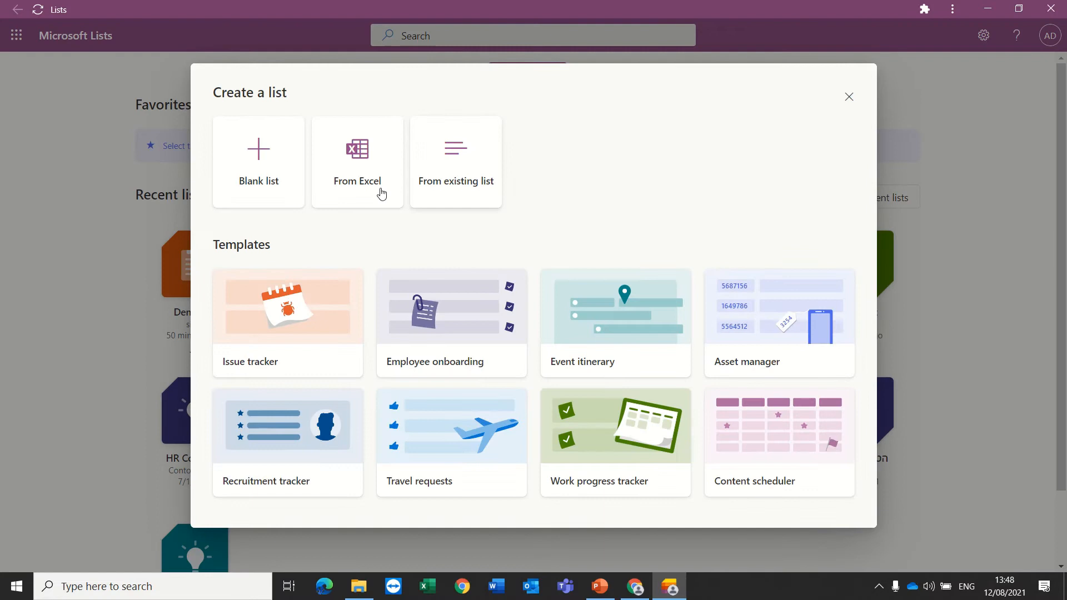
{"action": "left_click", "coordinate": [258, 162]}
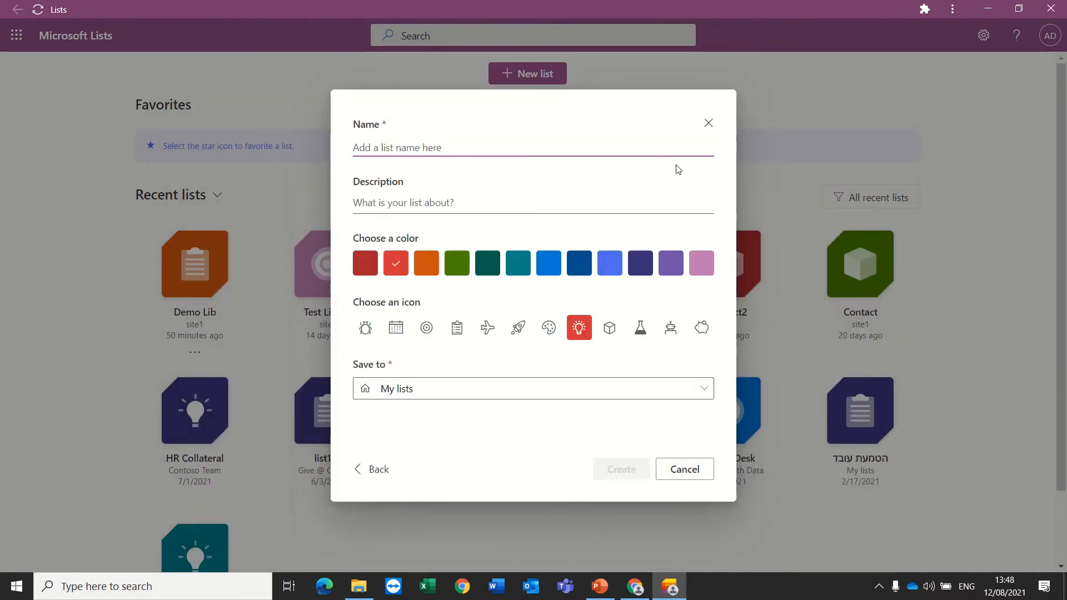
{"action": "type", "text": "list111"}
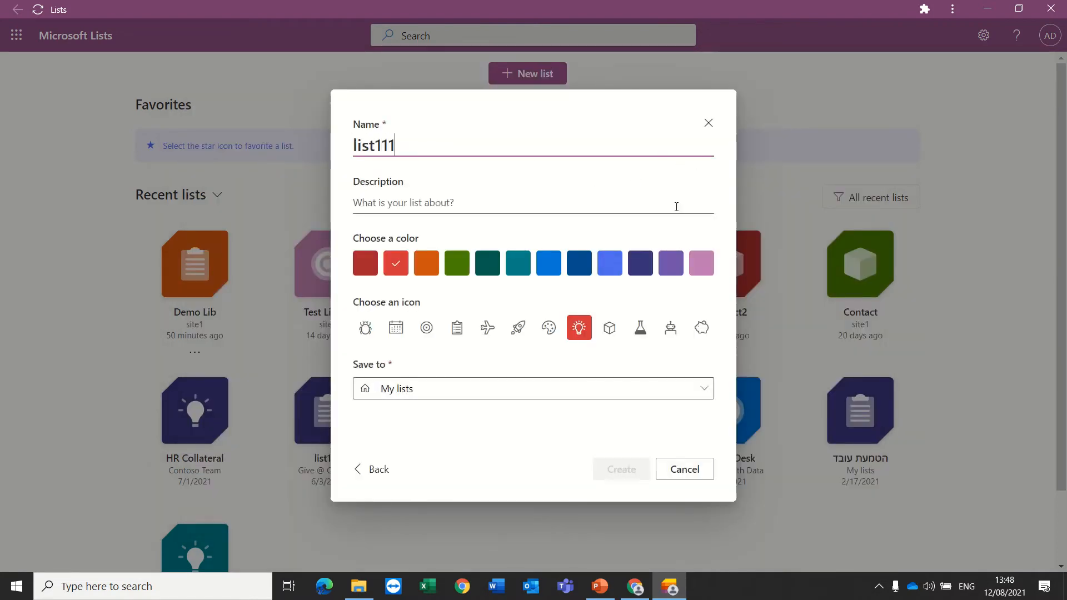
{"action": "left_click", "coordinate": [533, 389]}
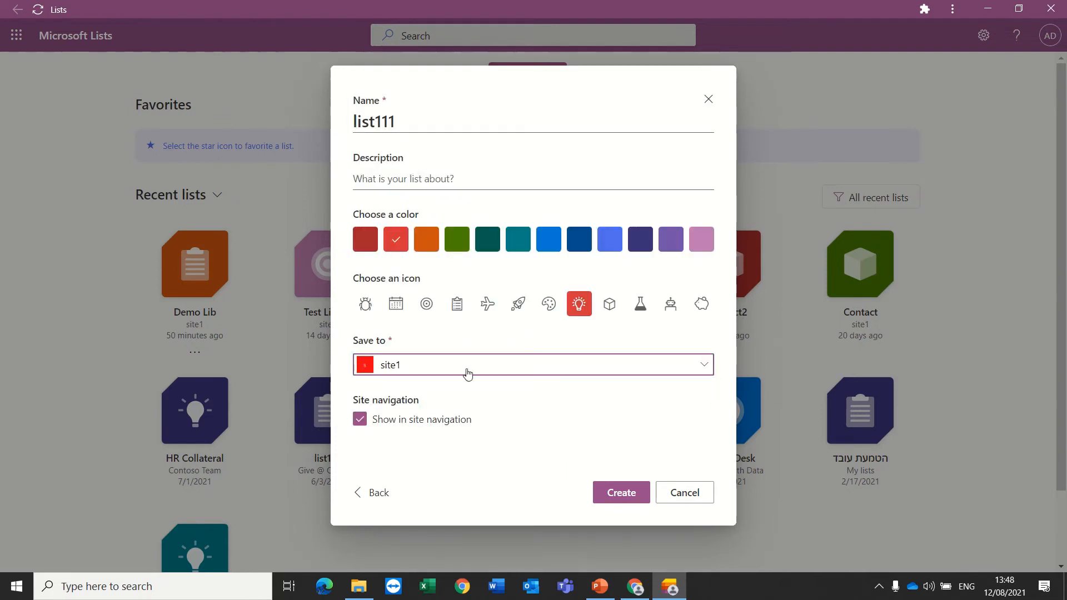
{"action": "left_click", "coordinate": [619, 492]}
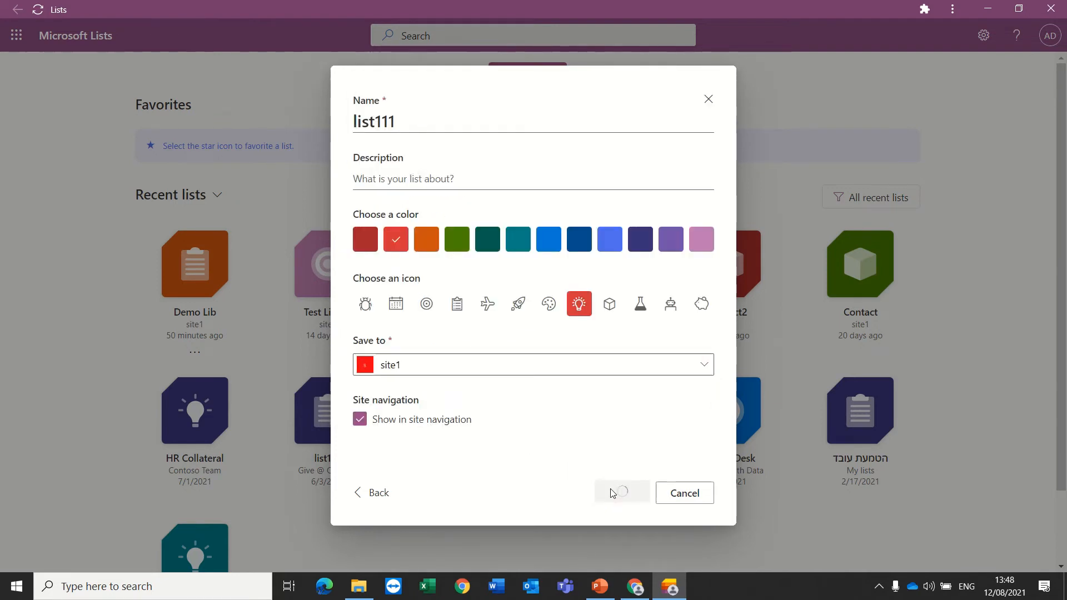
{"action": "left_click", "coordinate": [619, 492]}
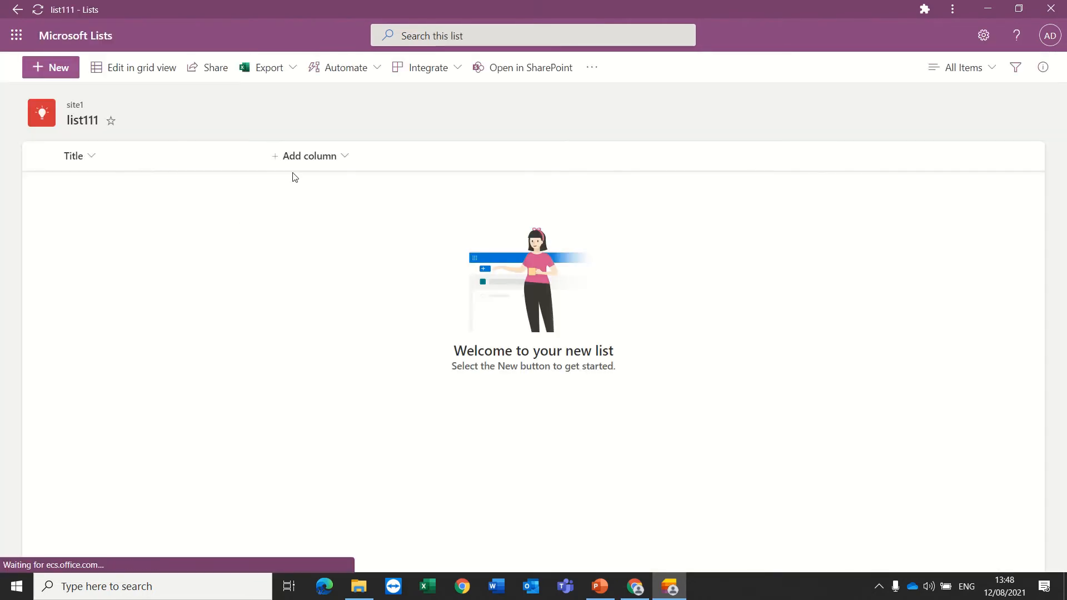
Add a Date and time column named Due to list111 and save it.
{"action": "left_click", "coordinate": [309, 156]}
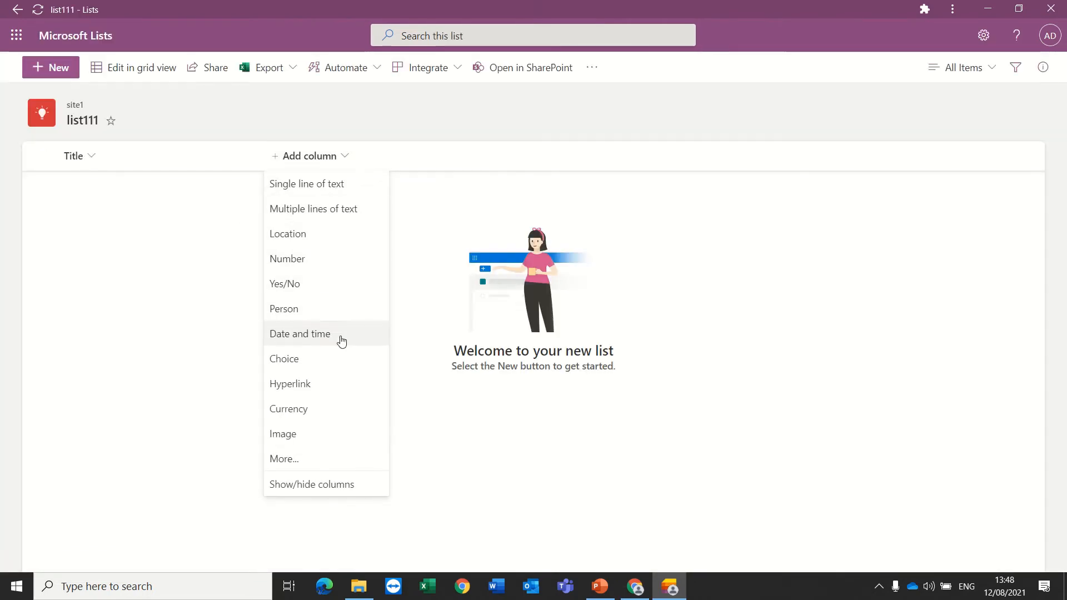
{"action": "left_click", "coordinate": [299, 333]}
{"action": "type", "text": "S"}
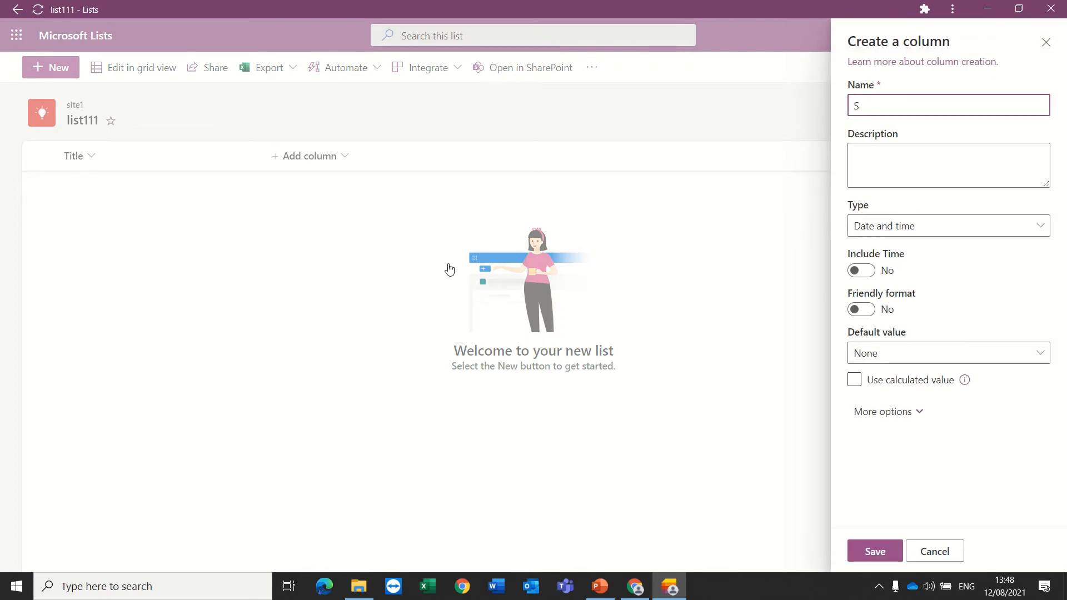
{"action": "type", "text": "Due"}
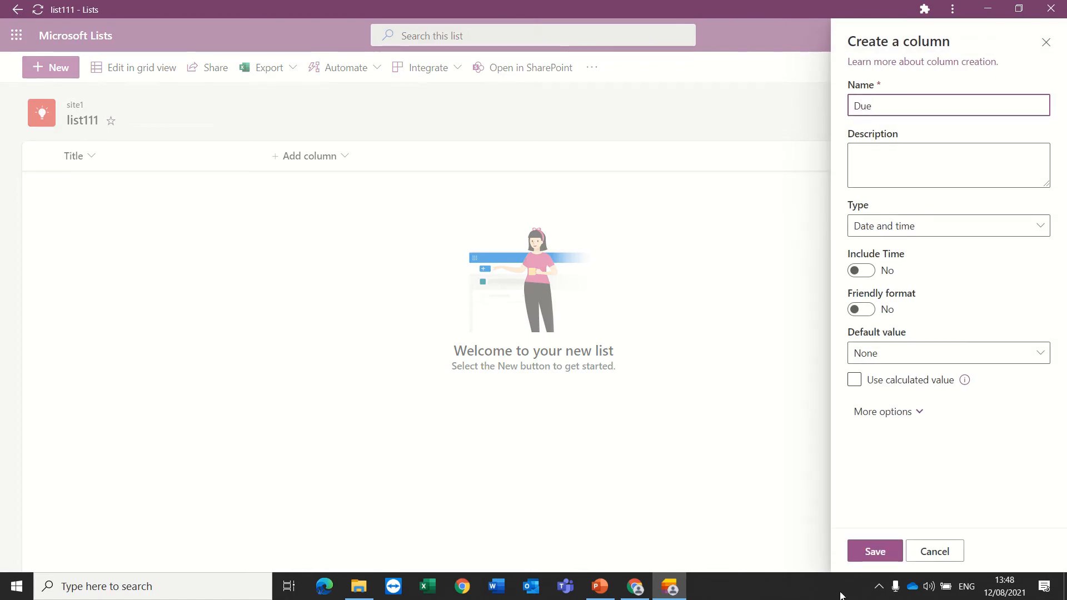
{"action": "left_click", "coordinate": [874, 550]}
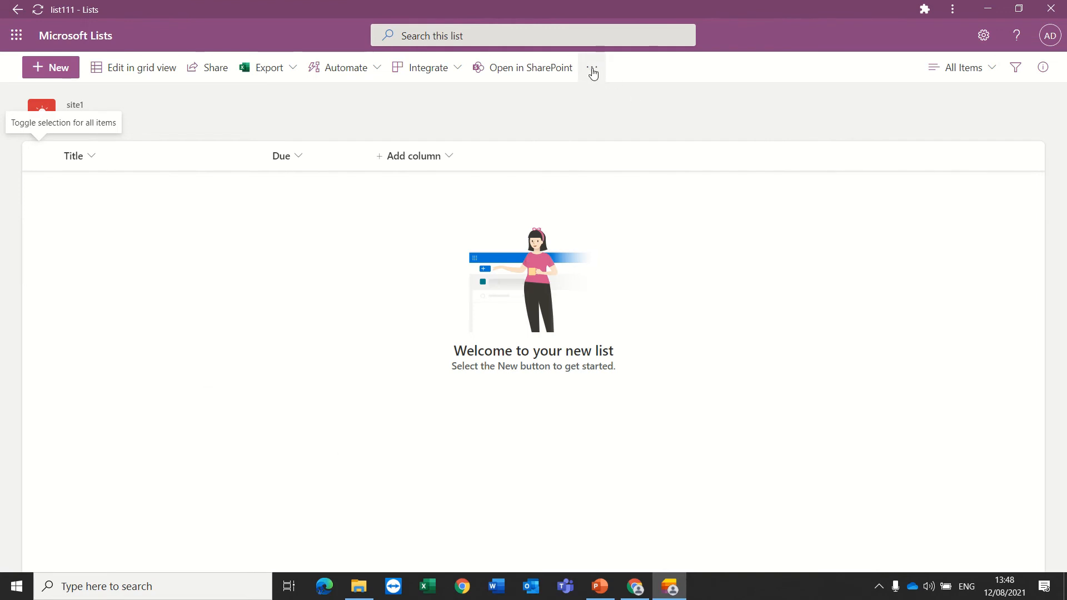
Open list111 in SharePoint from the command bar overflow menu.
{"action": "left_click", "coordinate": [590, 67]}
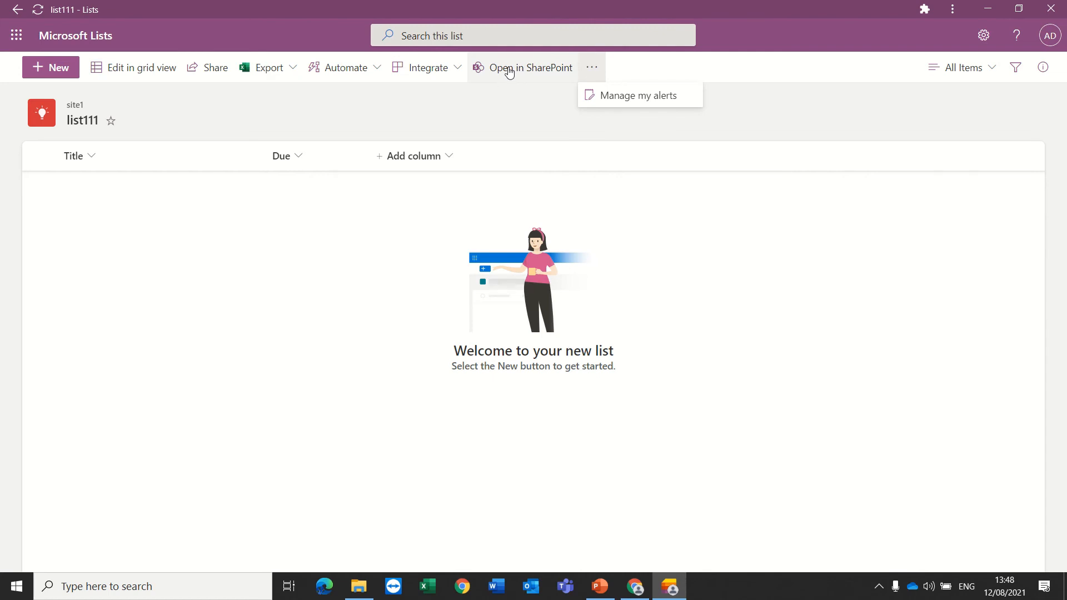
{"action": "left_click", "coordinate": [530, 68]}
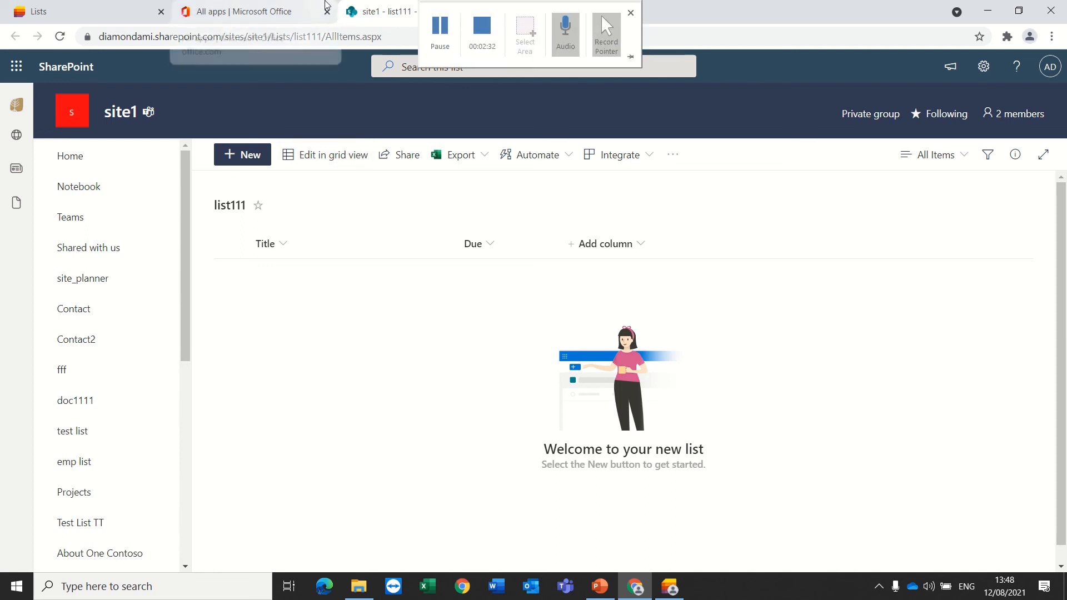
{"action": "mouse_move", "coordinate": [481, 26]}
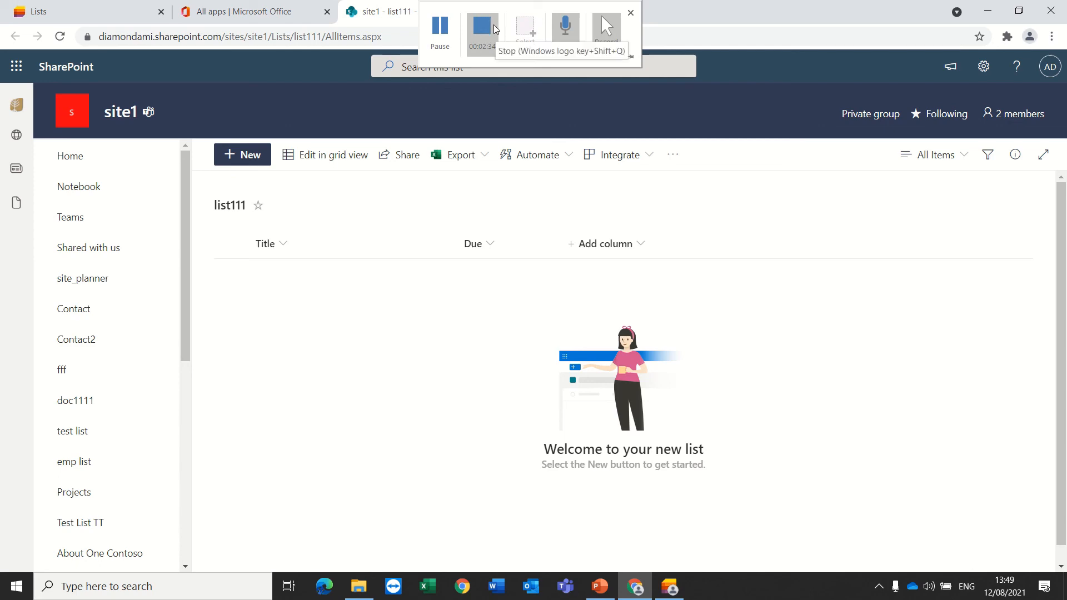